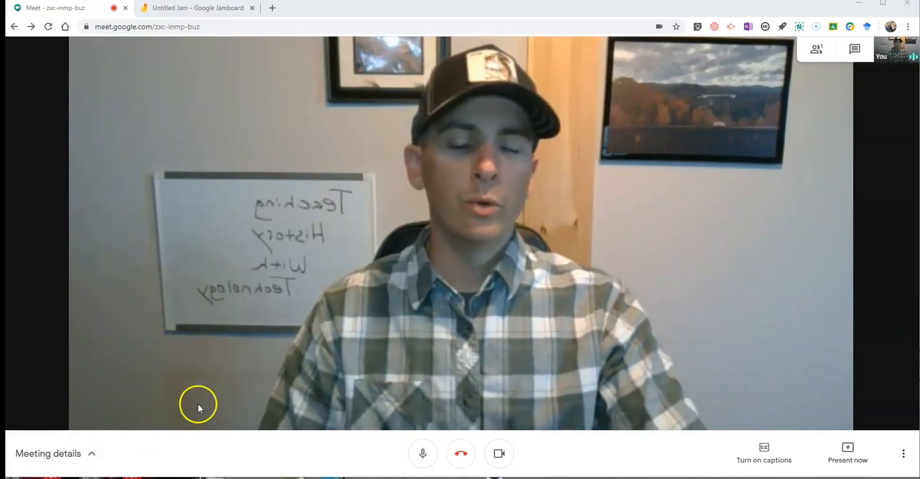
# Present the Untitled Jam window to everyone in the Google Meet call
pyautogui.click(194, 9)
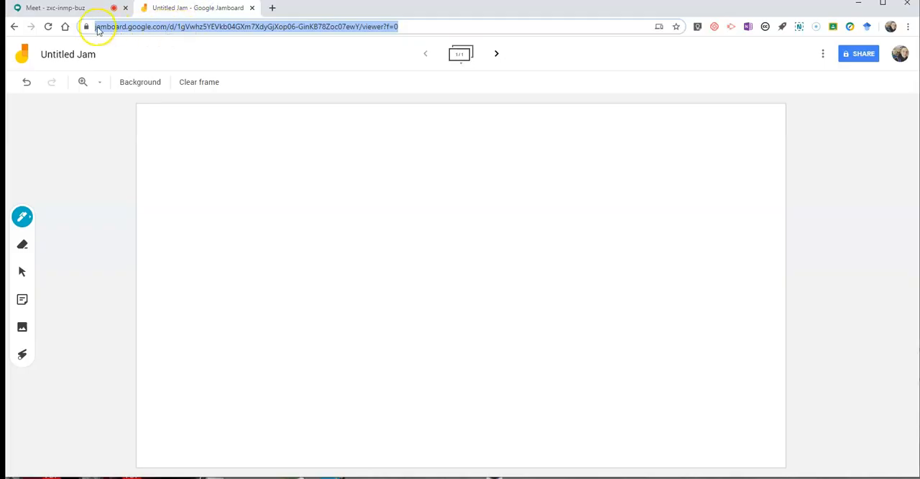
pyautogui.moveTo(164, 32)
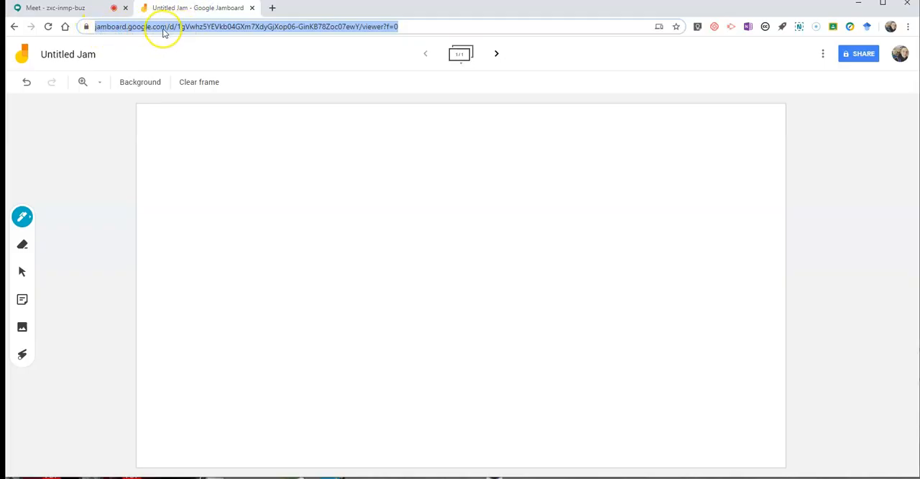
pyautogui.click(46, 8)
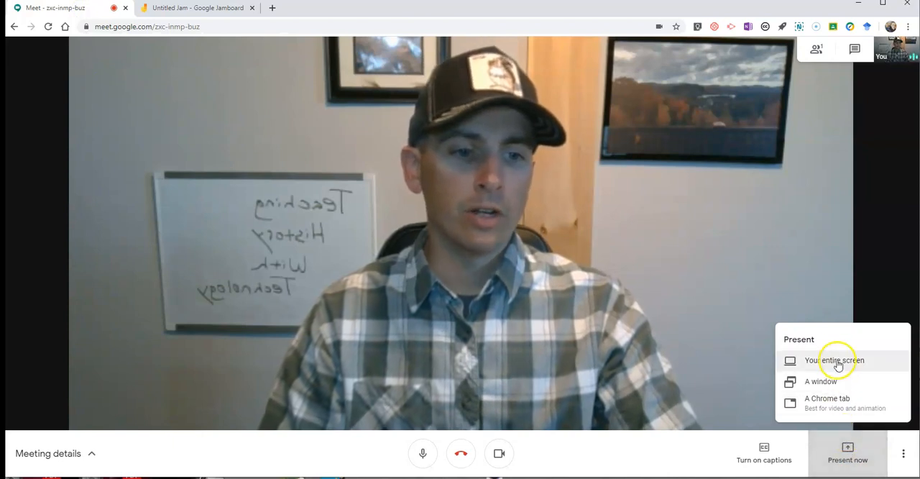
pyautogui.moveTo(837, 363)
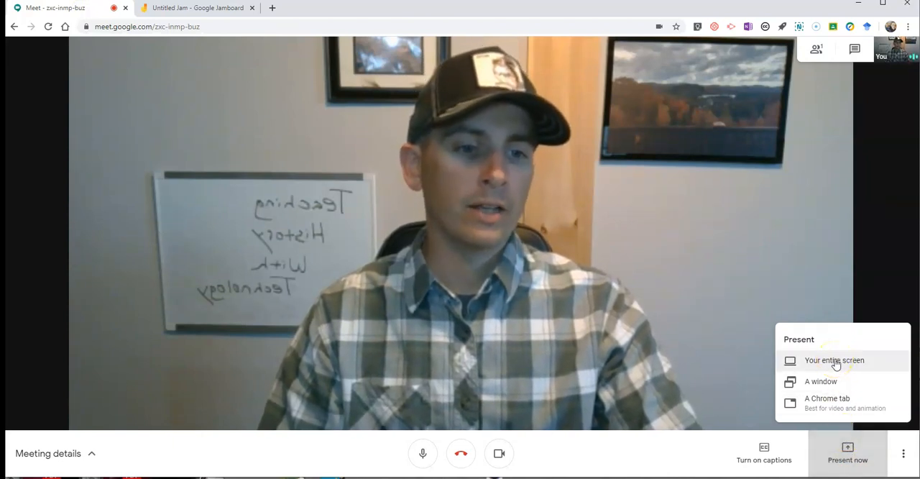
pyautogui.moveTo(831, 386)
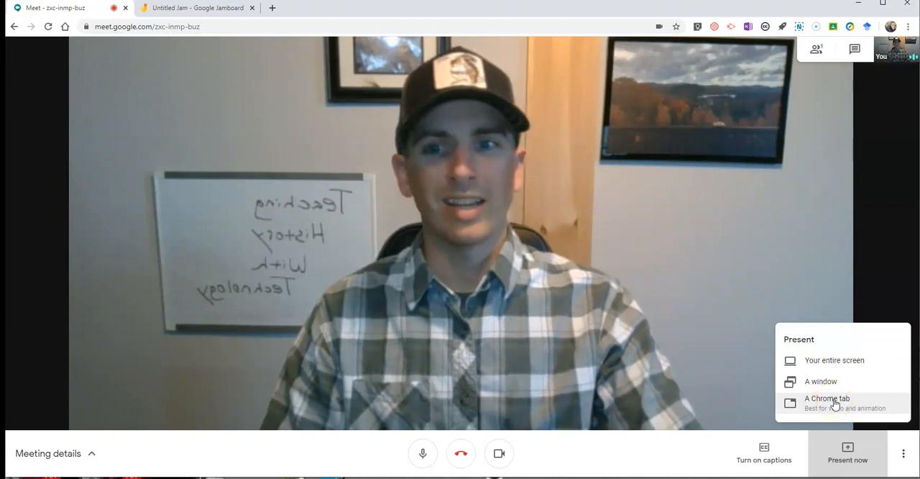
pyautogui.moveTo(819, 381)
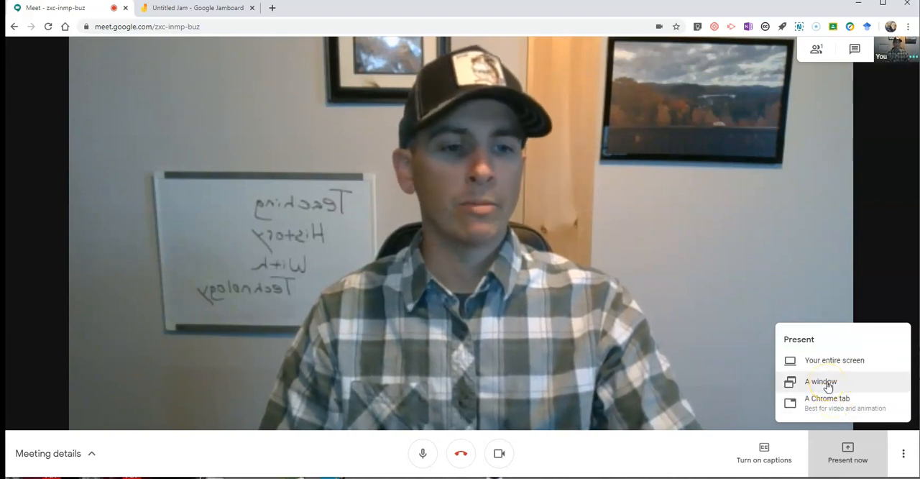
pyautogui.click(820, 382)
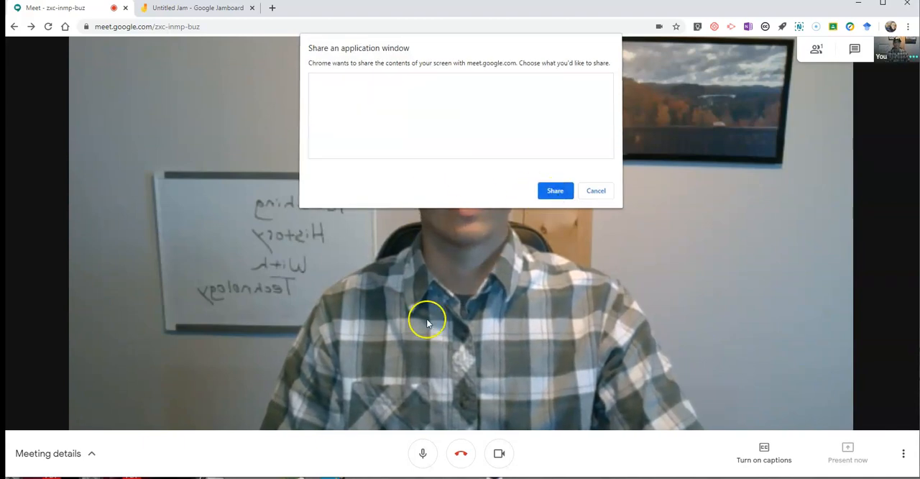
pyautogui.click(555, 190)
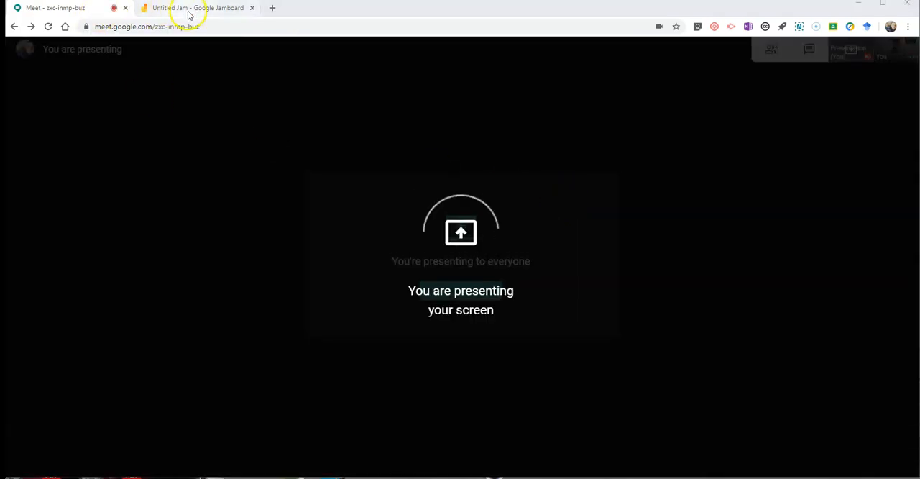
# Handwrite 2+2=4 in teal on the first frame and move to a blank second frame
pyautogui.click(194, 9)
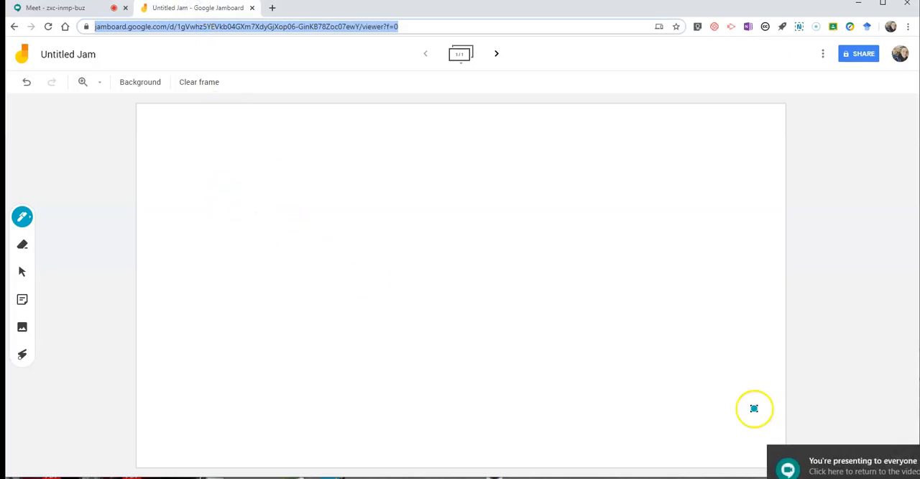
pyautogui.moveTo(232, 174)
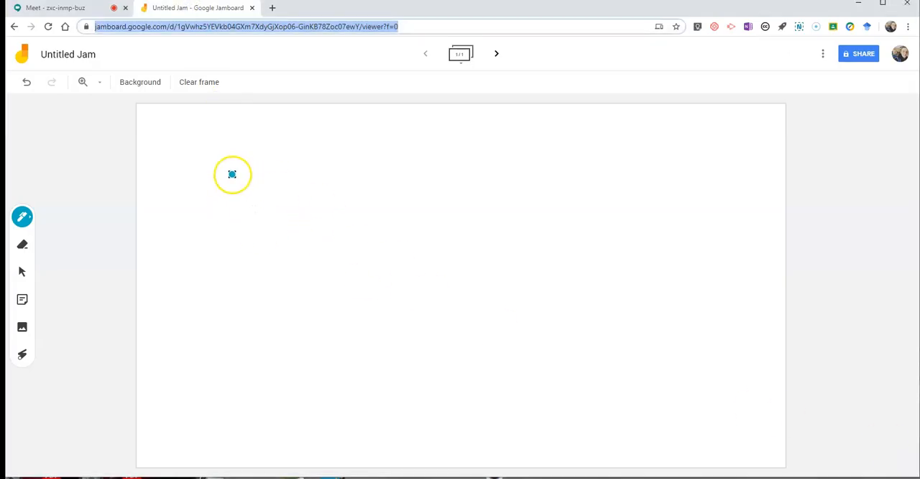
pyautogui.moveTo(233, 174); pyautogui.dragTo(337, 196)
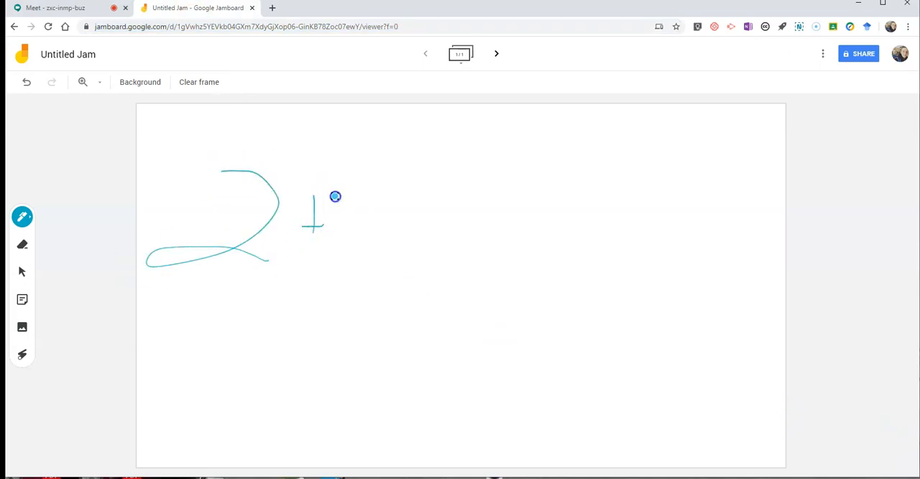
pyautogui.moveTo(338, 195); pyautogui.dragTo(463, 245)
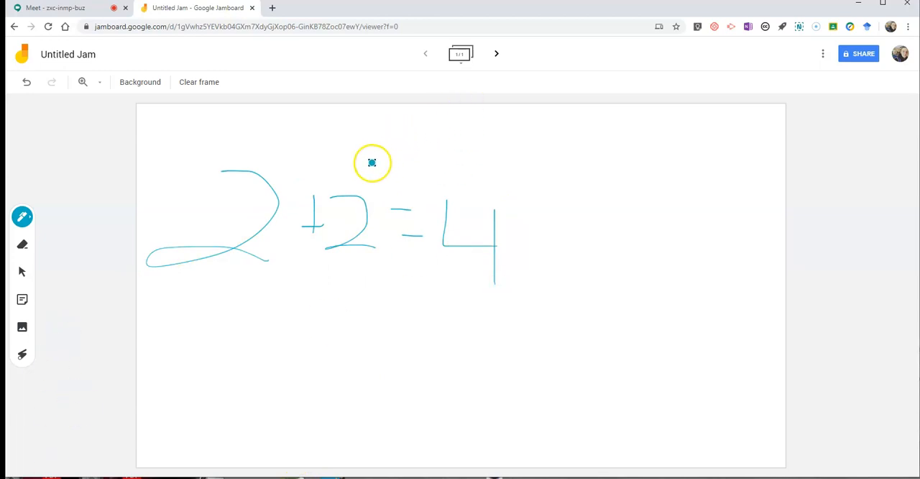
pyautogui.click(496, 55)
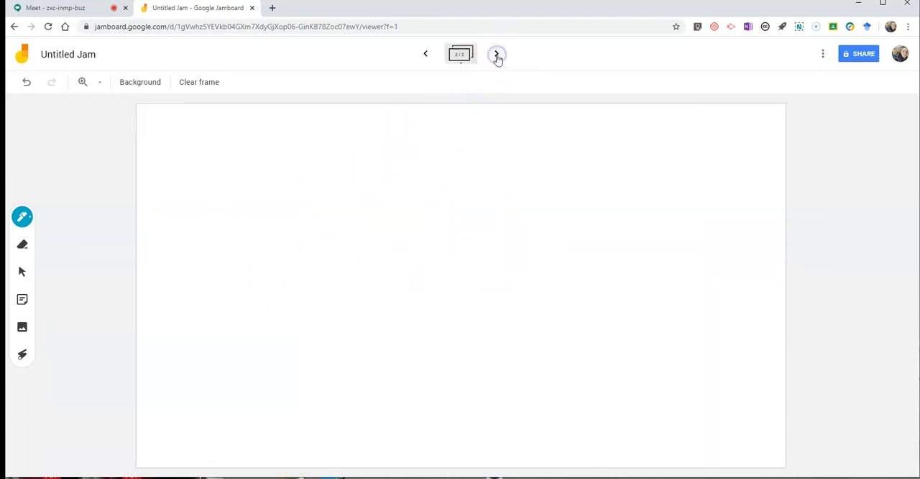
# Write 4+4=8 in green on the second frame and start a sum on a third frame
pyautogui.click(496, 55)
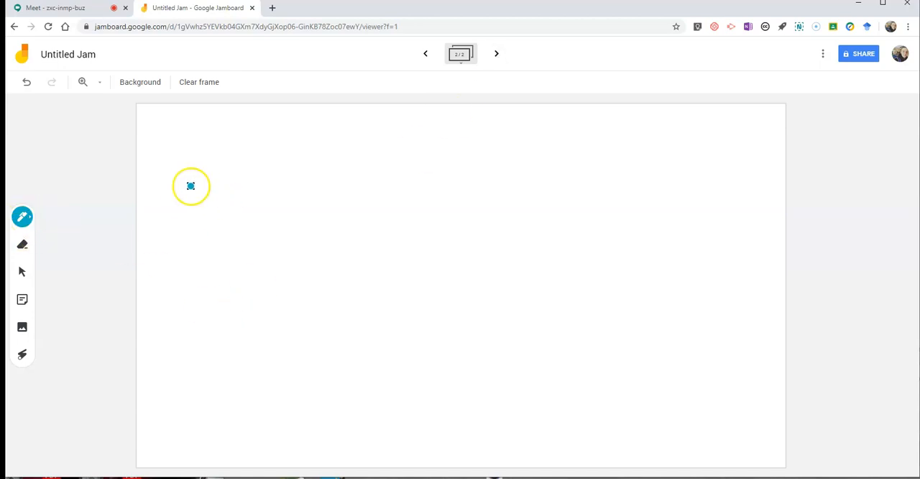
pyautogui.click(21, 216)
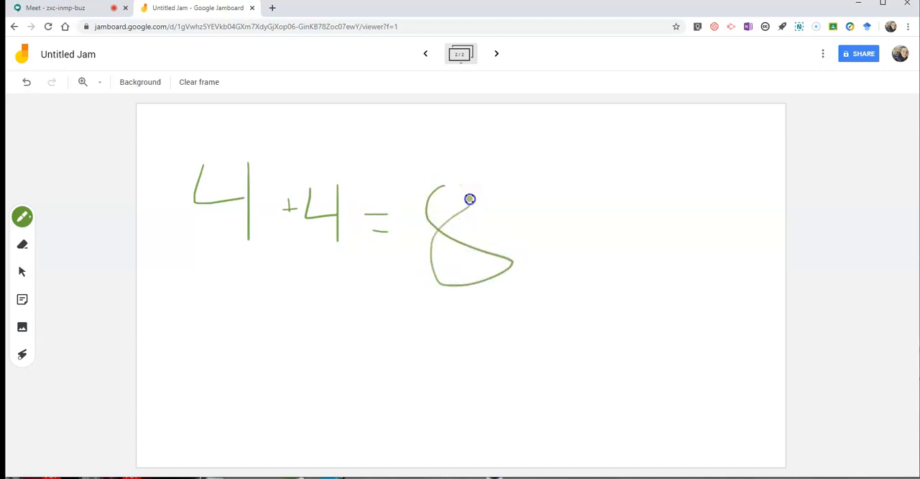
pyautogui.click(496, 53)
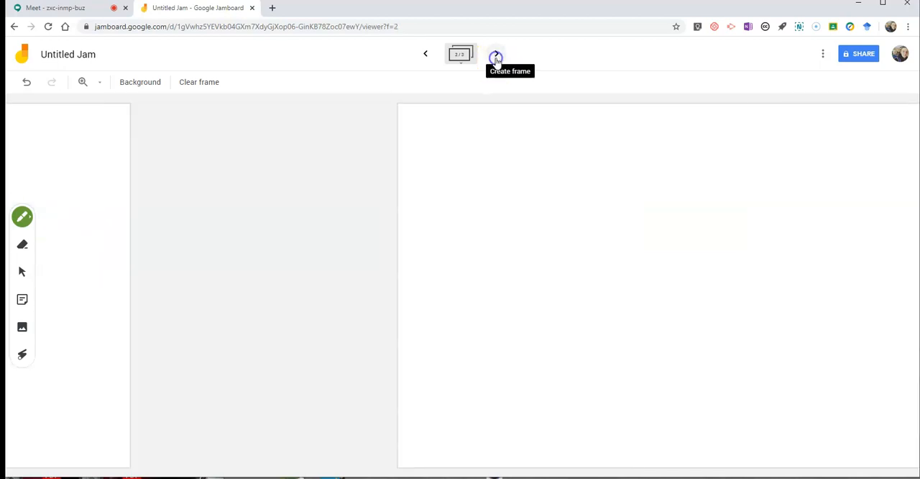
pyautogui.click(495, 53)
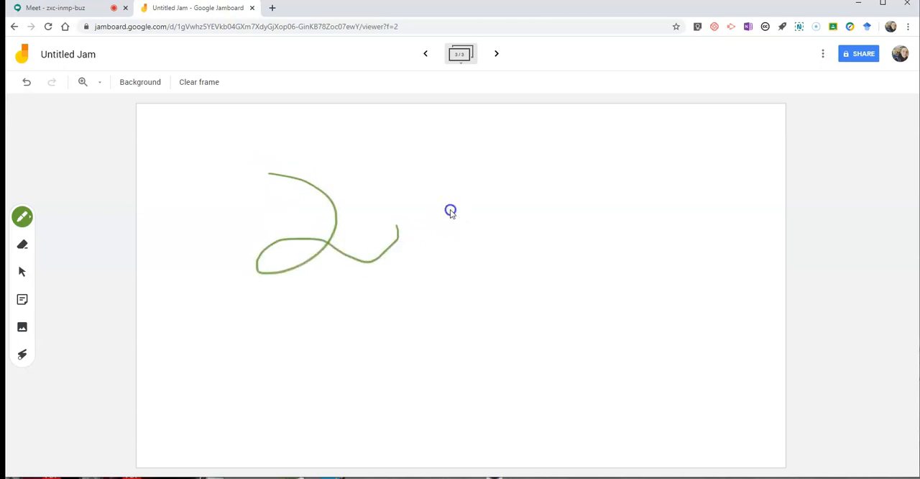
# Review the jam's sharing settings and dismiss the dialog unchanged
pyautogui.click(859, 55)
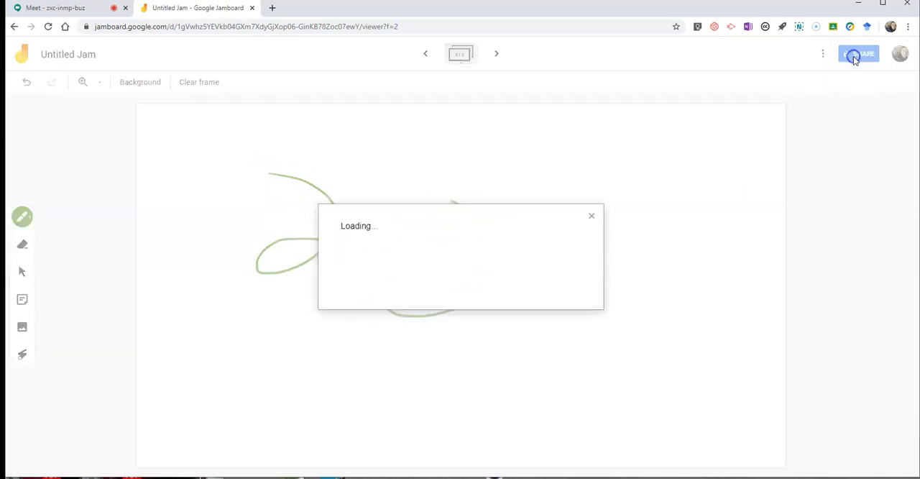
pyautogui.click(857, 55)
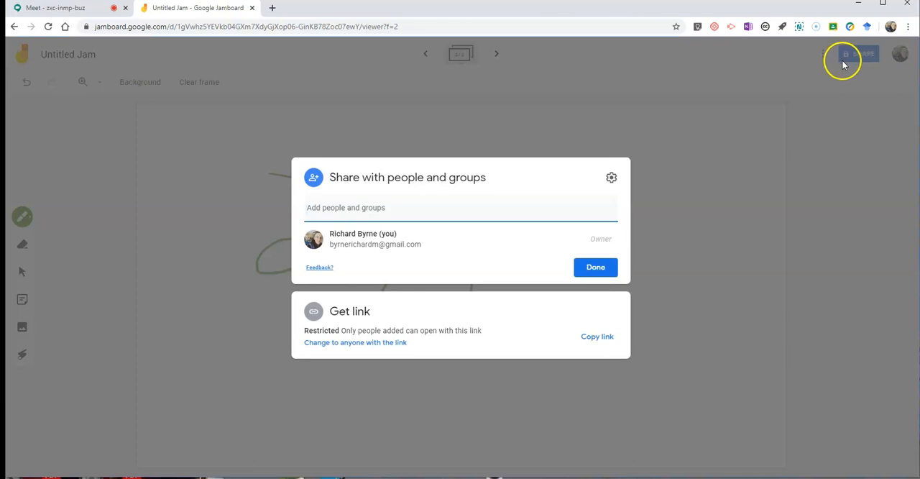
pyautogui.moveTo(757, 178)
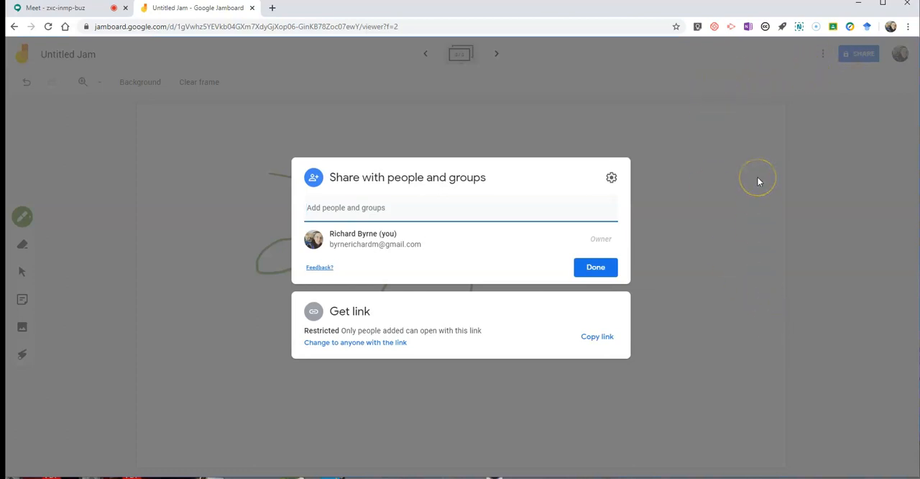
pyautogui.click(596, 268)
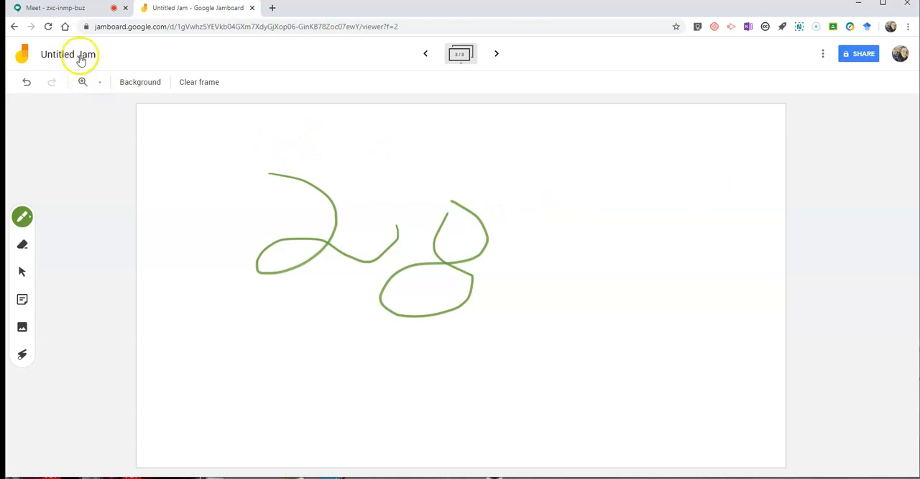
# Rename the jam from Untitled Jam to 'Basic Math'
pyautogui.click(67, 54)
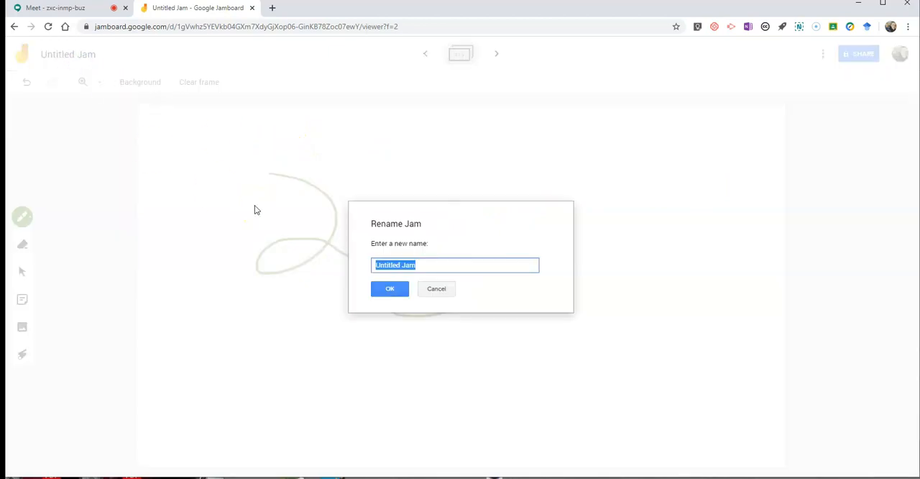
pyautogui.write('Basic Math')
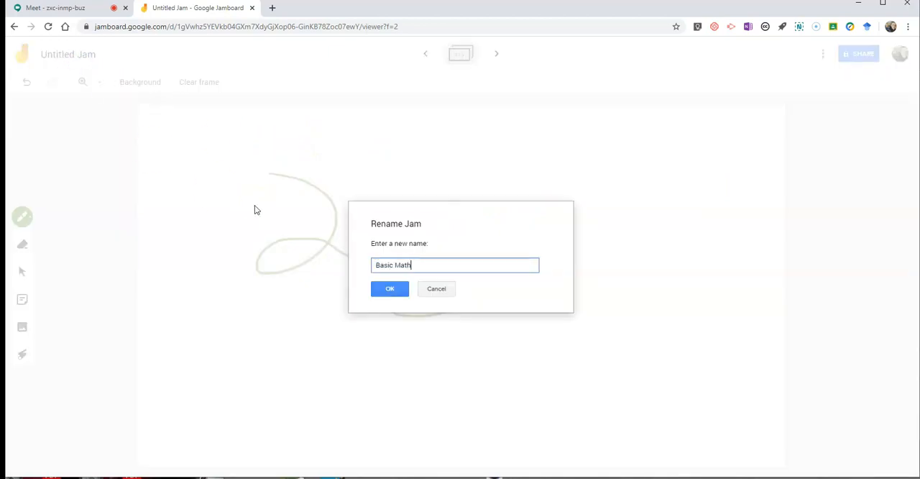
pyautogui.click(390, 288)
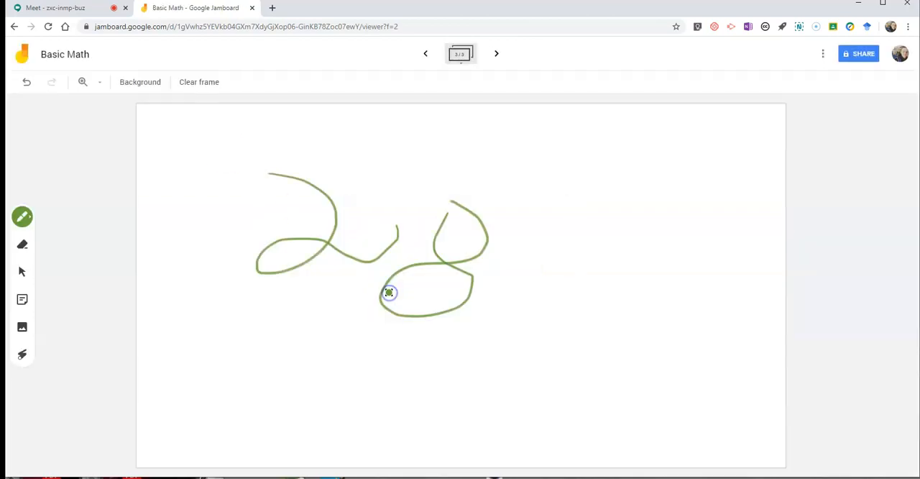
# Stop presenting in Google Meet and return to the Basic Math jam
pyautogui.click(61, 9)
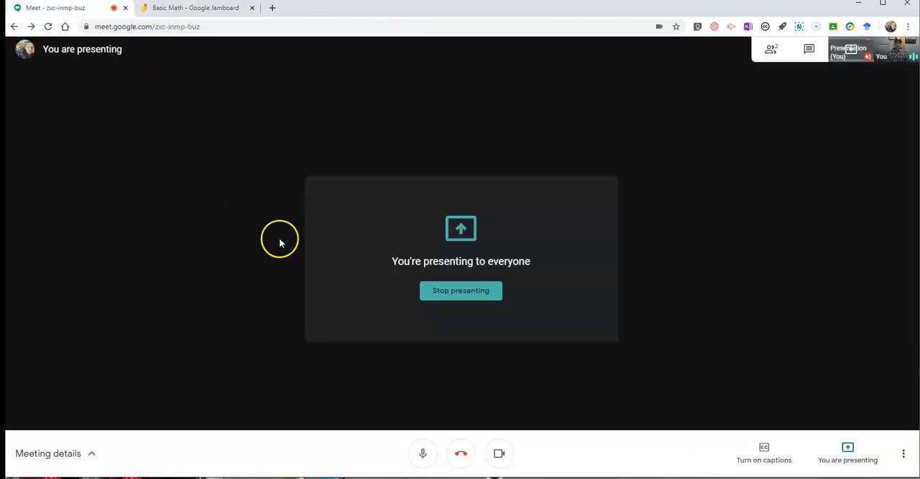
pyautogui.click(460, 290)
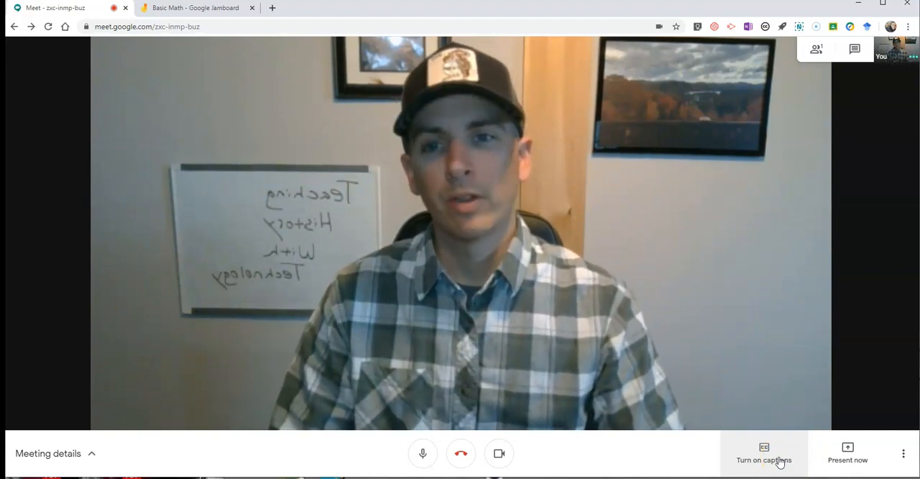
pyautogui.click(194, 9)
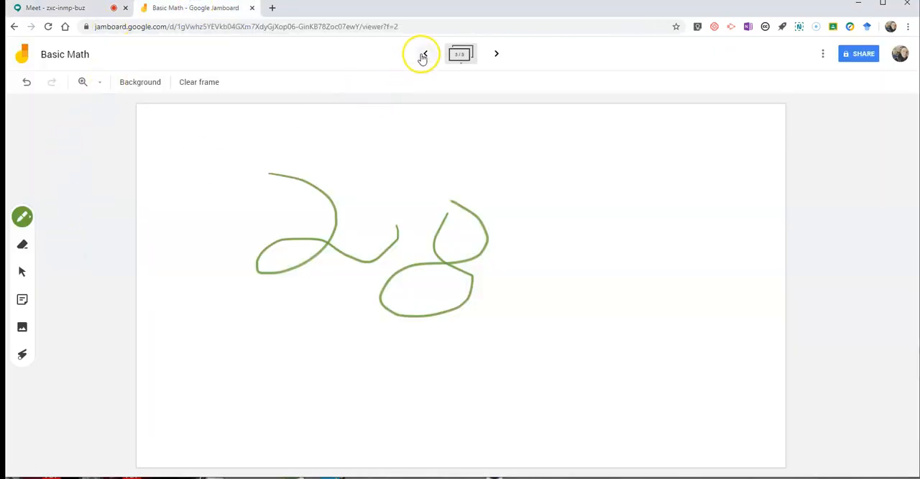
pyautogui.click(424, 53)
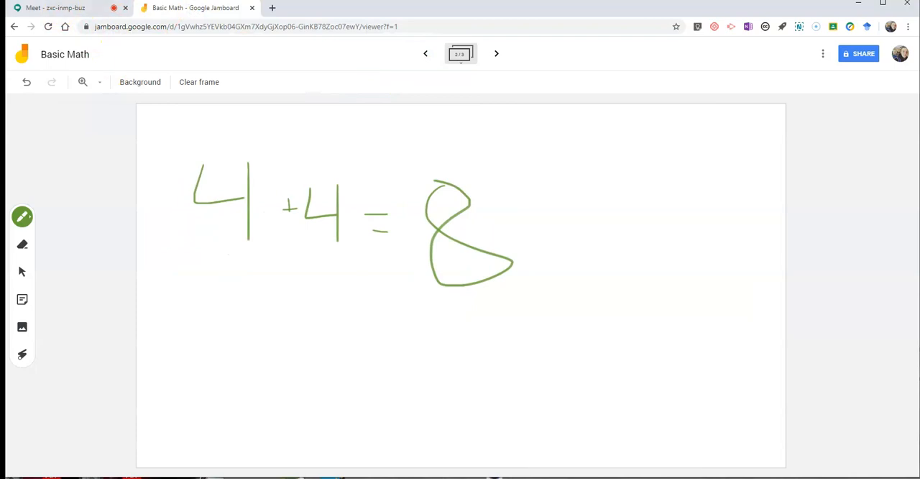
pyautogui.click(55, 9)
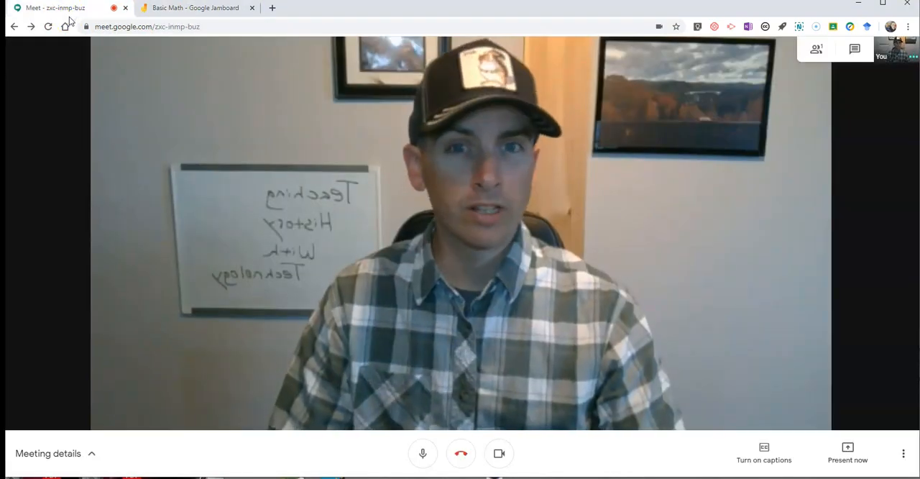